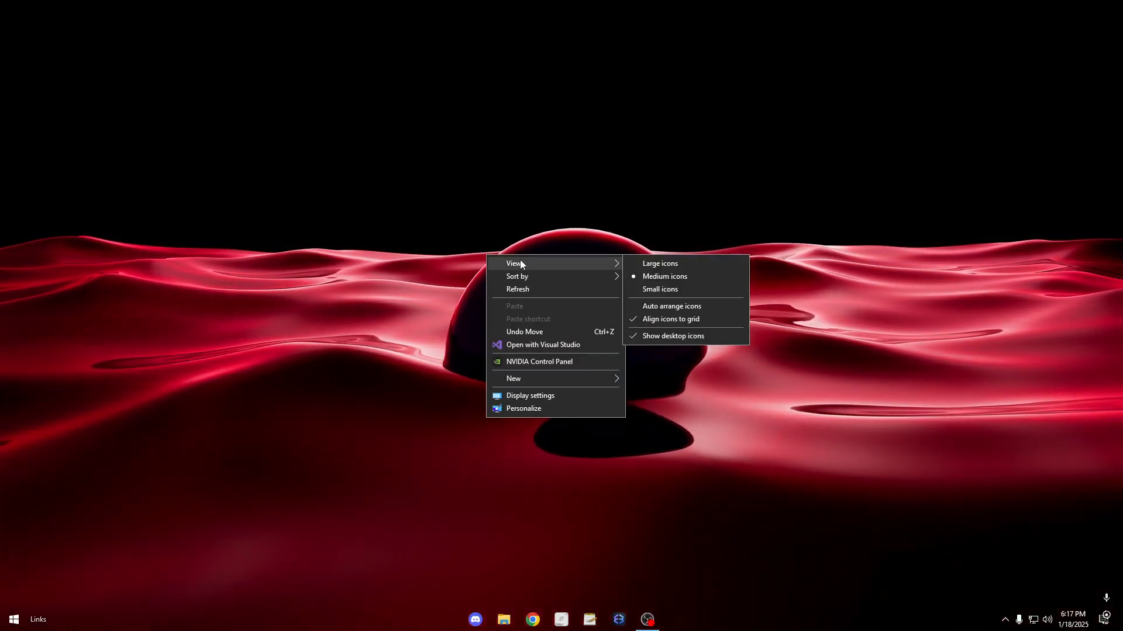
- Search Google in Chrome for 'Equalizer APO', fixing the misspelled query
{"action": "left_click", "coordinate": [667, 369]}
{"action": "type", "text": "equzl"}
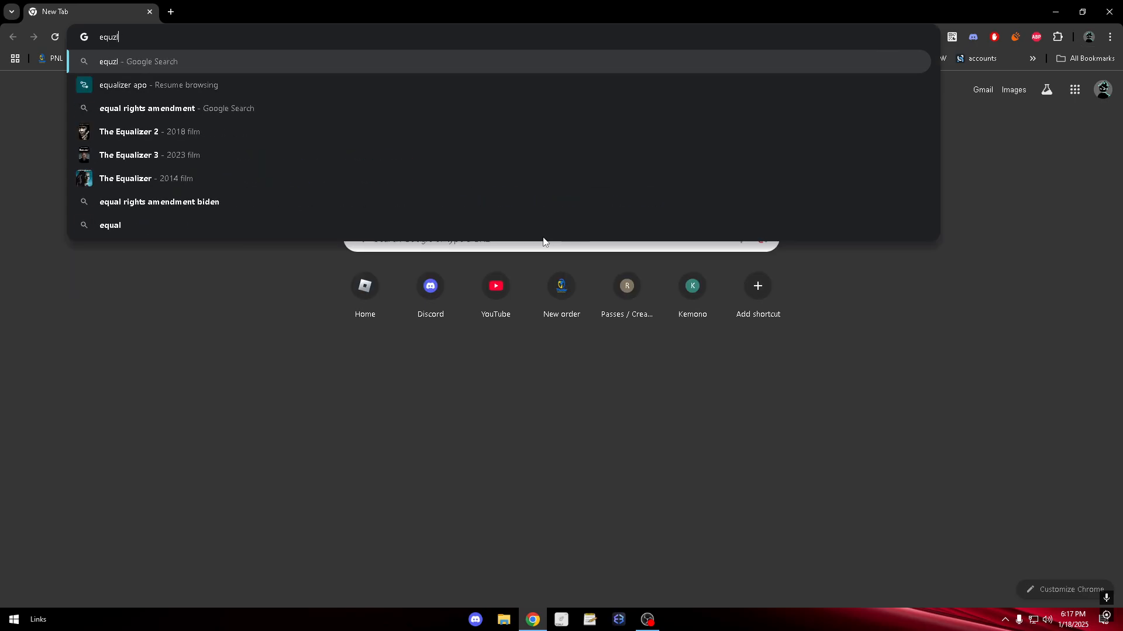
{"action": "key", "text": "backspace"}
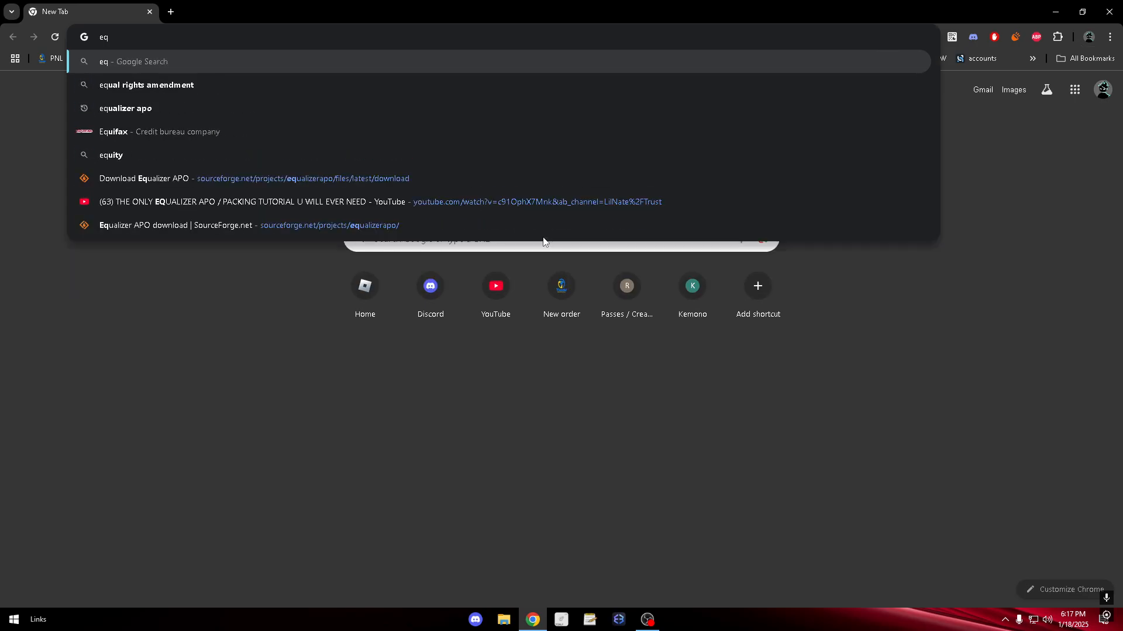
{"action": "type", "text": "UALIZER APO"}
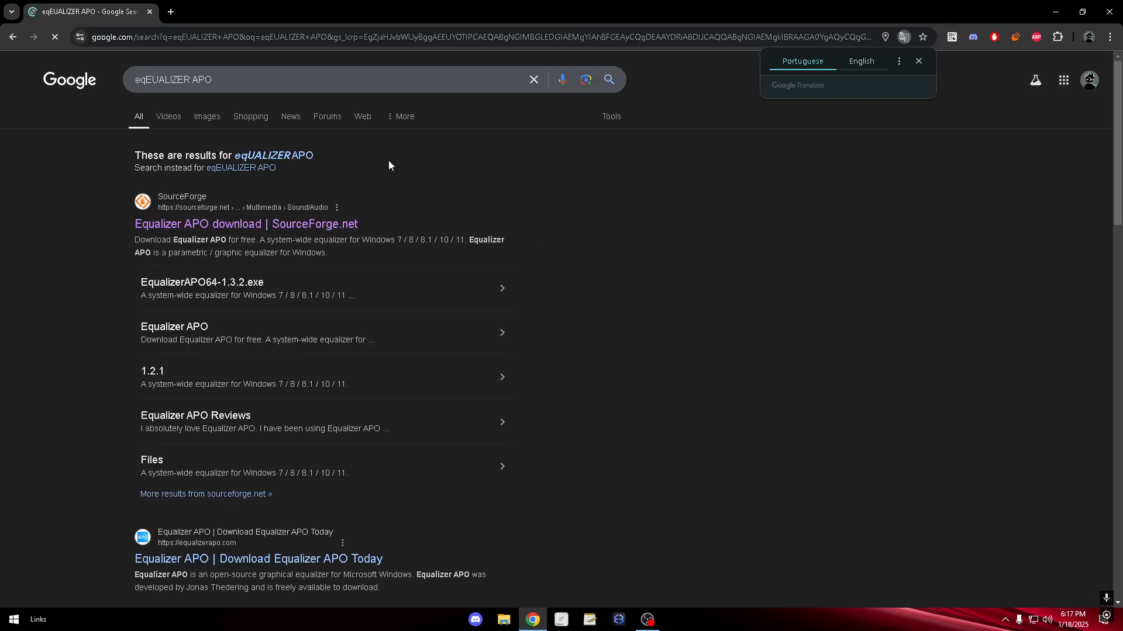
- Confirm the Yeti Classic microphone is checked in Device Selector 1.4.1, then close it
{"action": "left_click", "coordinate": [245, 223]}
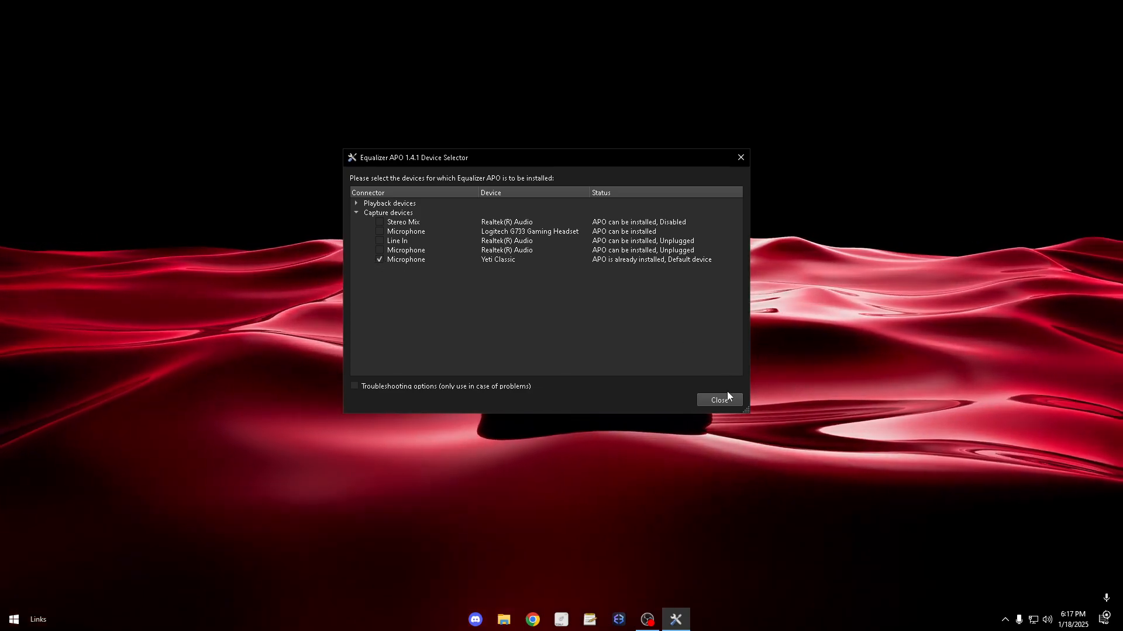
{"action": "left_click", "coordinate": [719, 400]}
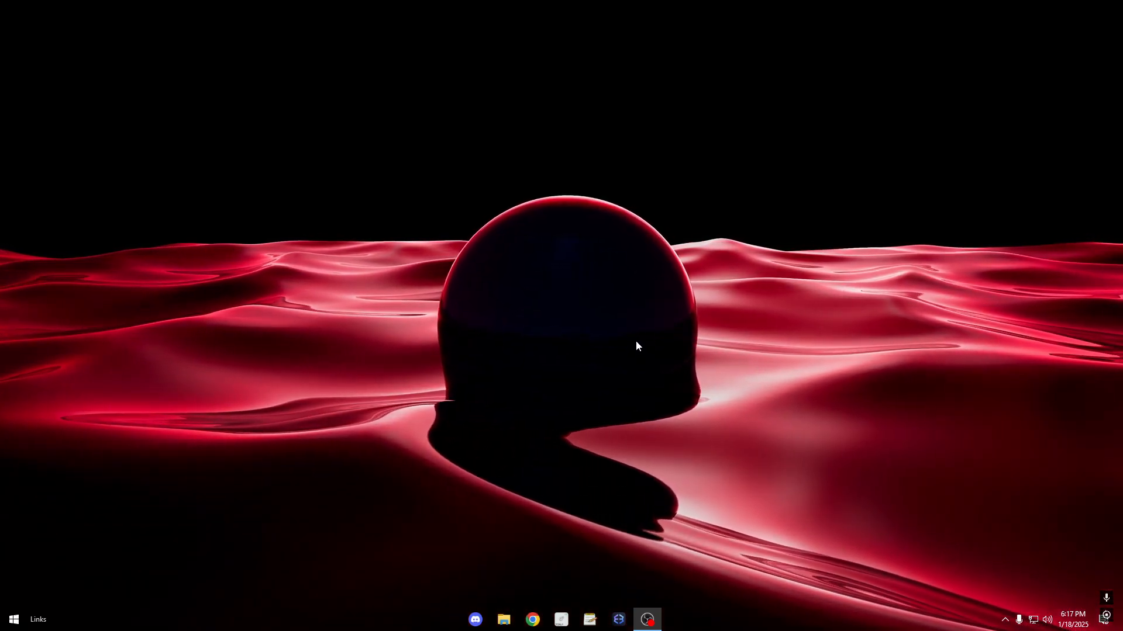
- Open the Configuration Editor, decline the device prompt, append a VST plugin slot and browse for its DLL
{"action": "type", "text": "con"}
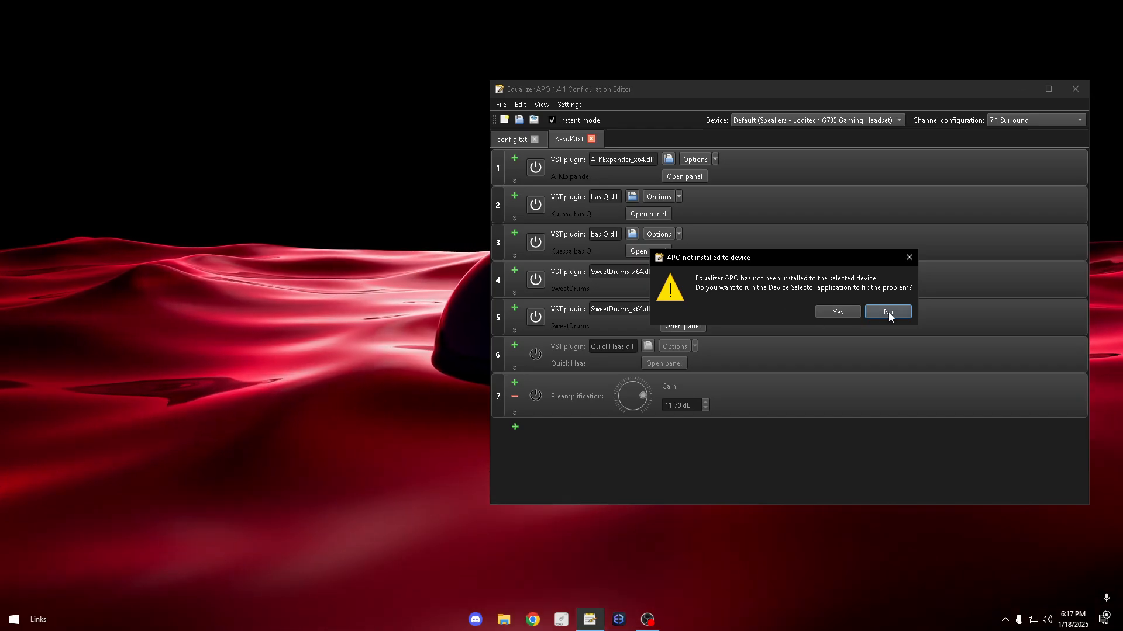
{"action": "left_click", "coordinate": [887, 311]}
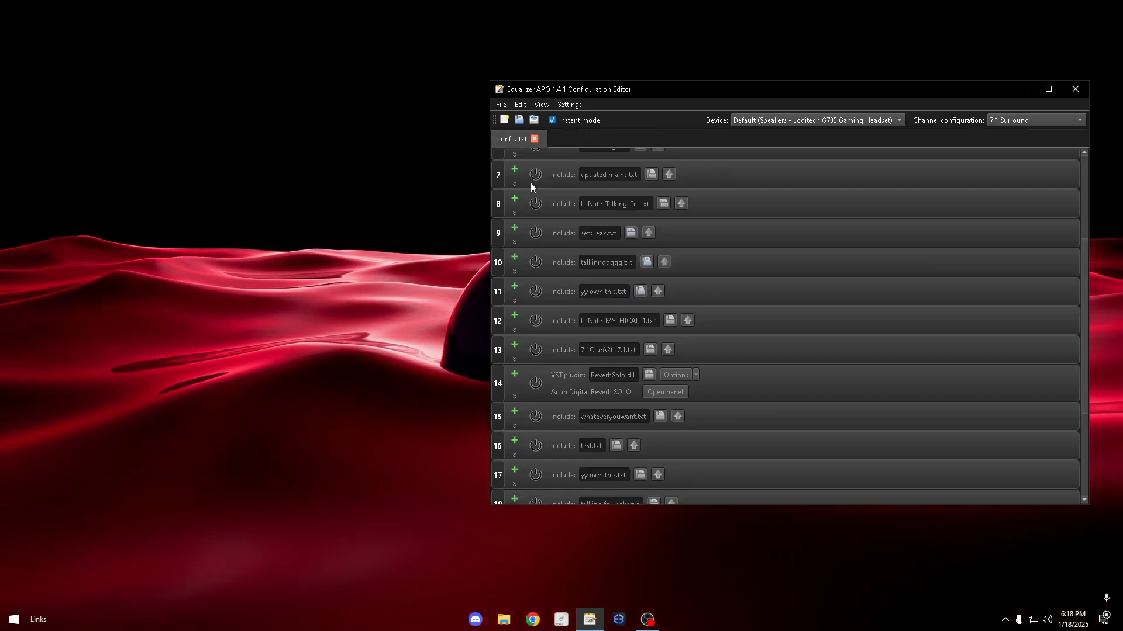
{"action": "left_click", "coordinate": [514, 495]}
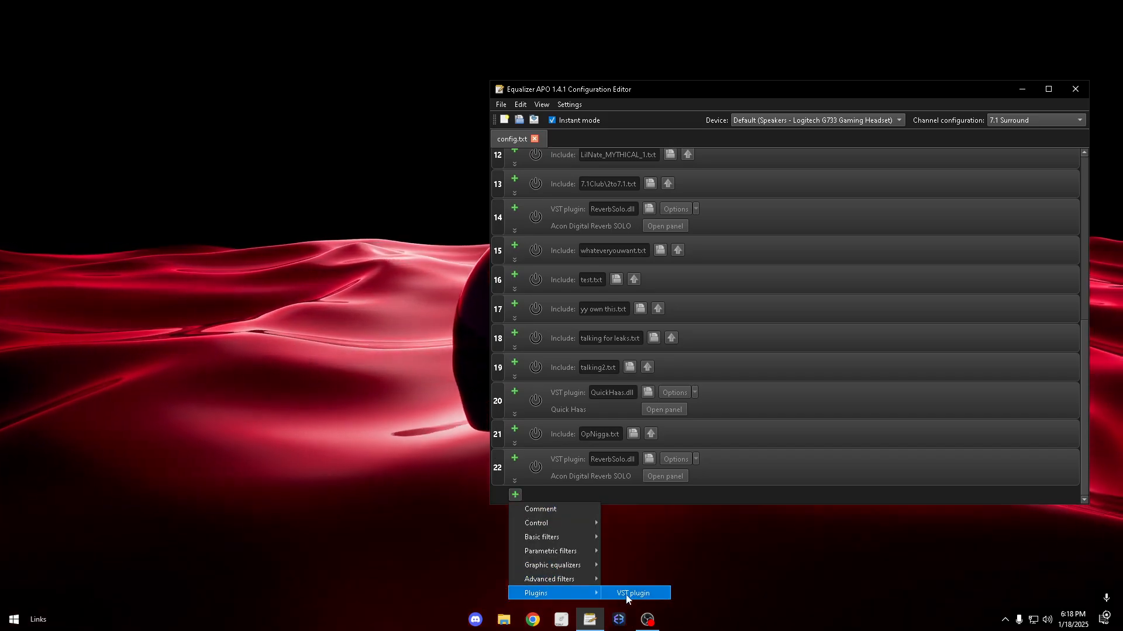
{"action": "left_click", "coordinate": [632, 593]}
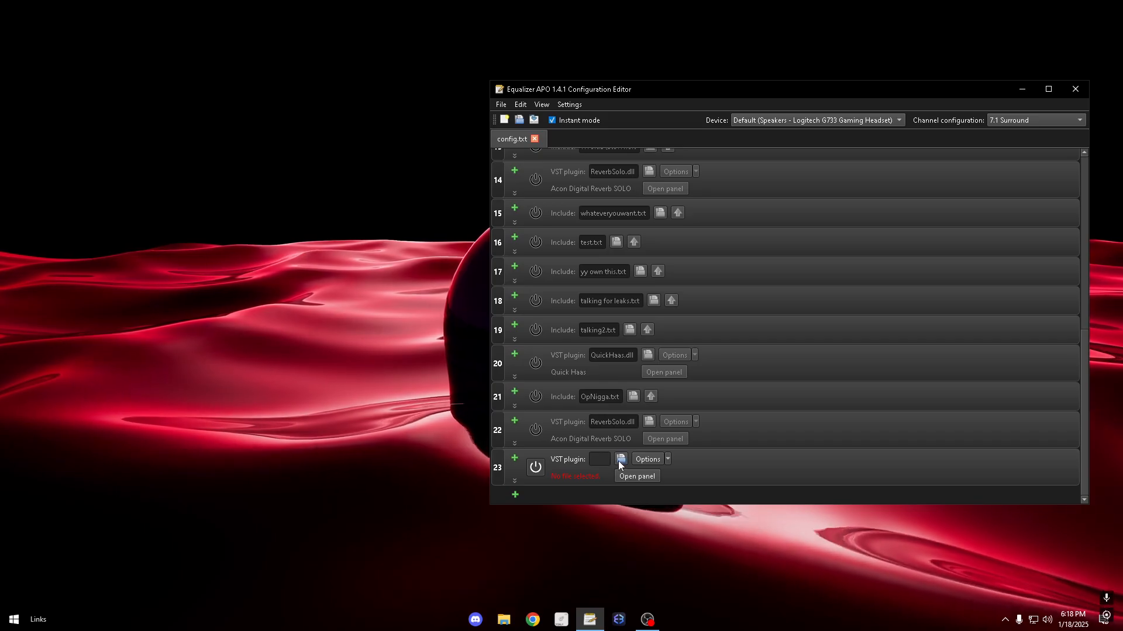
{"action": "left_click", "coordinate": [620, 459]}
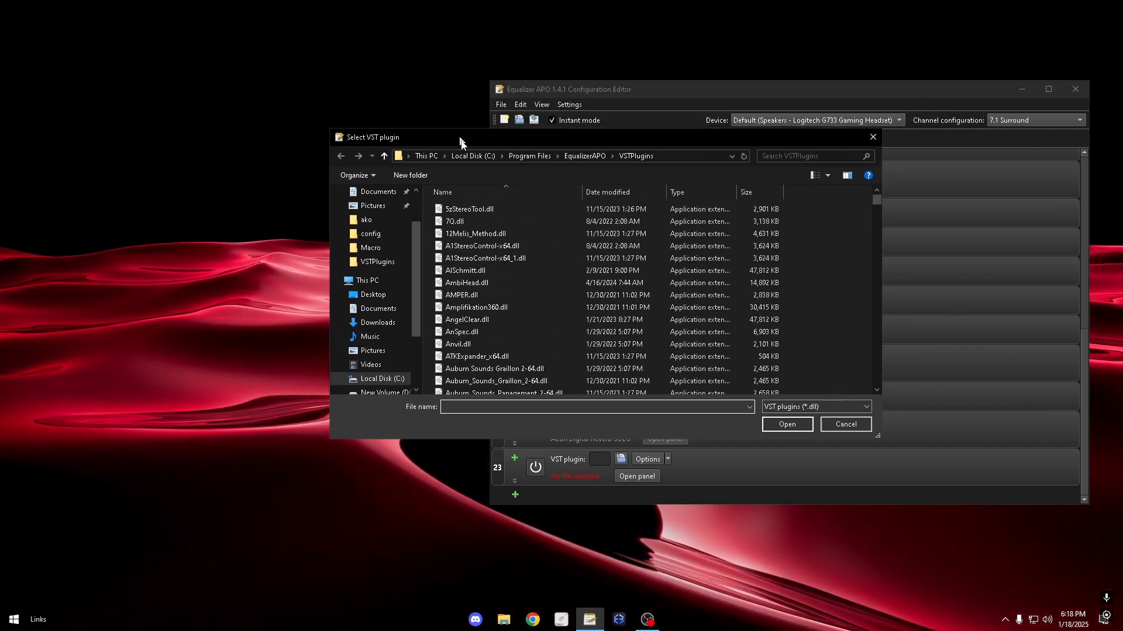
{"action": "left_click", "coordinate": [532, 619]}
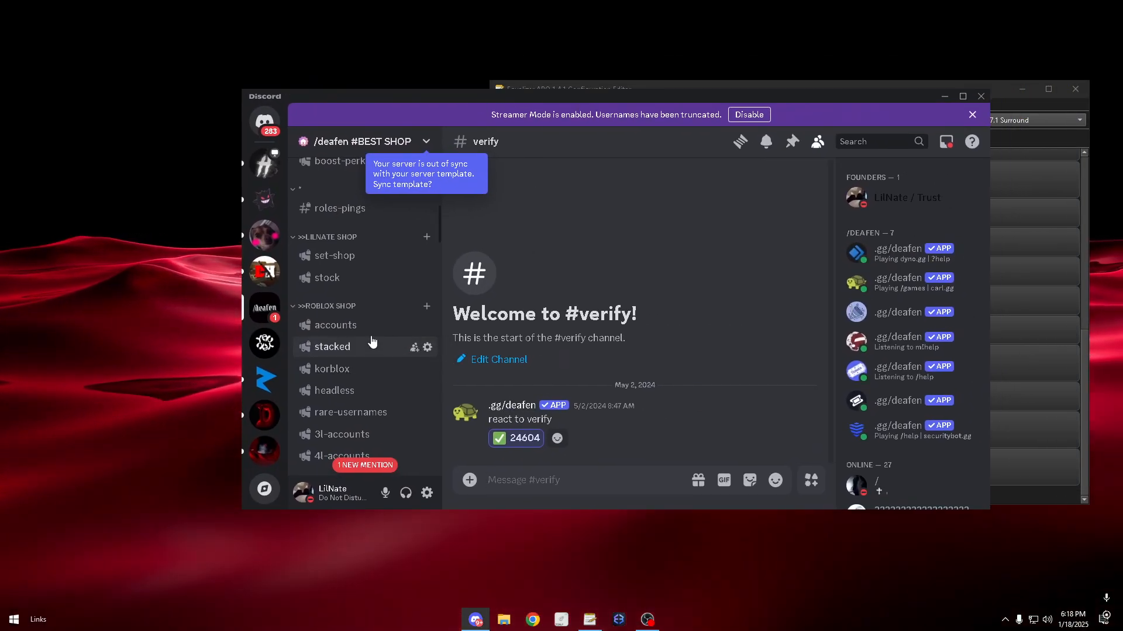
- Follow the Click For Plugins mega.nz link in Discord's #plugins channel and name a new desktop folder
{"action": "scroll", "scroll_direction": "down", "scroll_amount": 3}
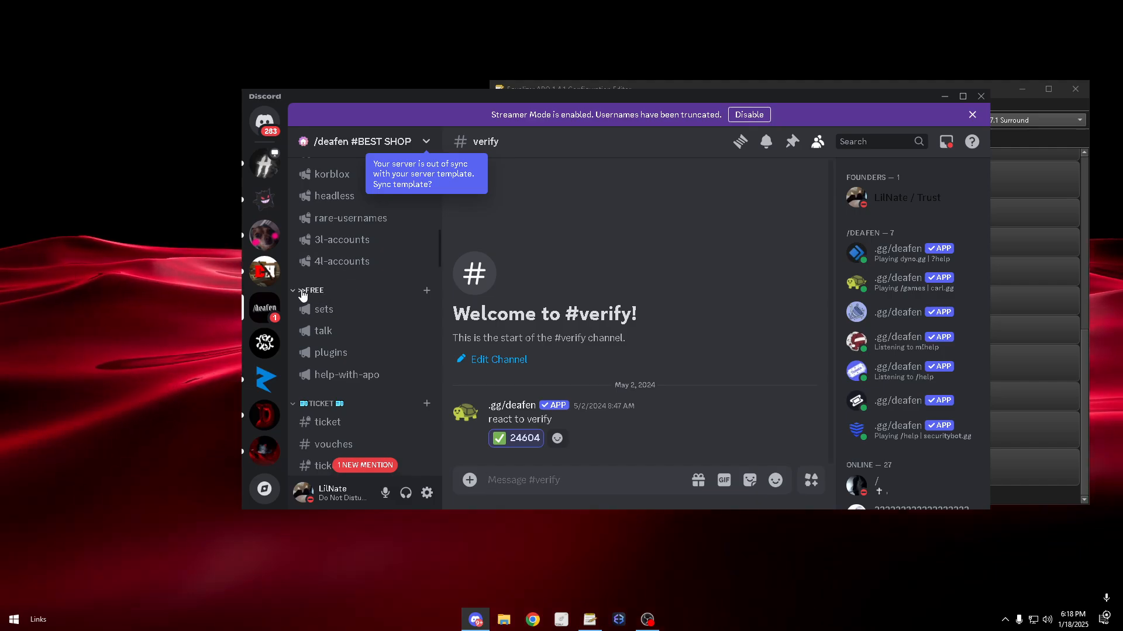
{"action": "left_click", "coordinate": [330, 352]}
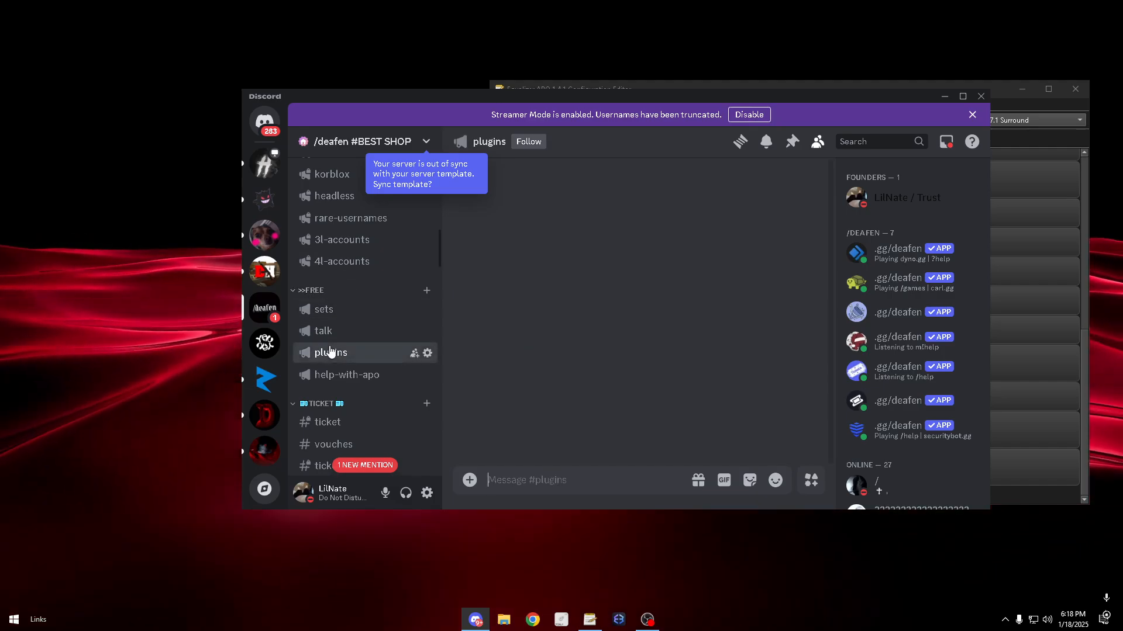
{"action": "left_click", "coordinate": [525, 444]}
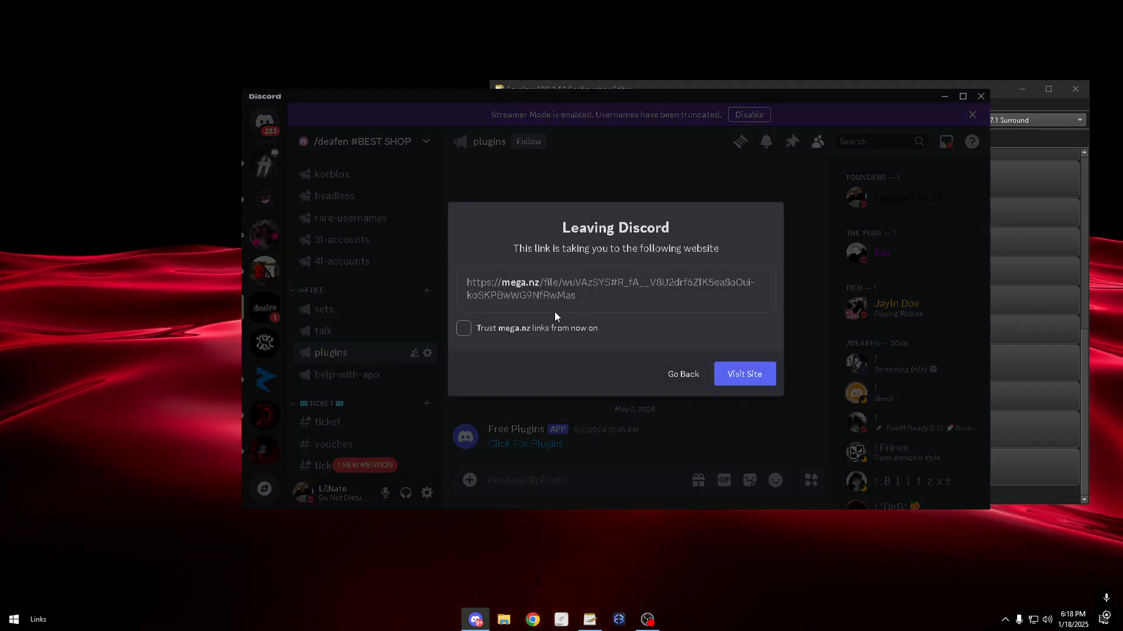
{"action": "left_click", "coordinate": [682, 374]}
{"action": "type", "text": "ausnfuoasnfuansfansf"}
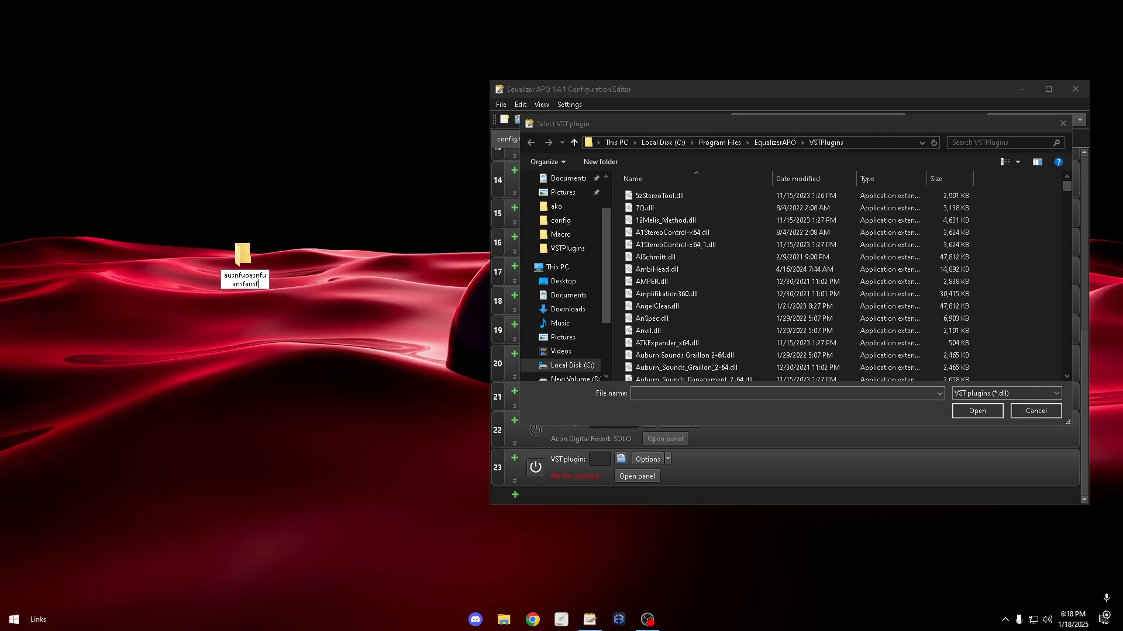
{"action": "left_click", "coordinate": [243, 258]}
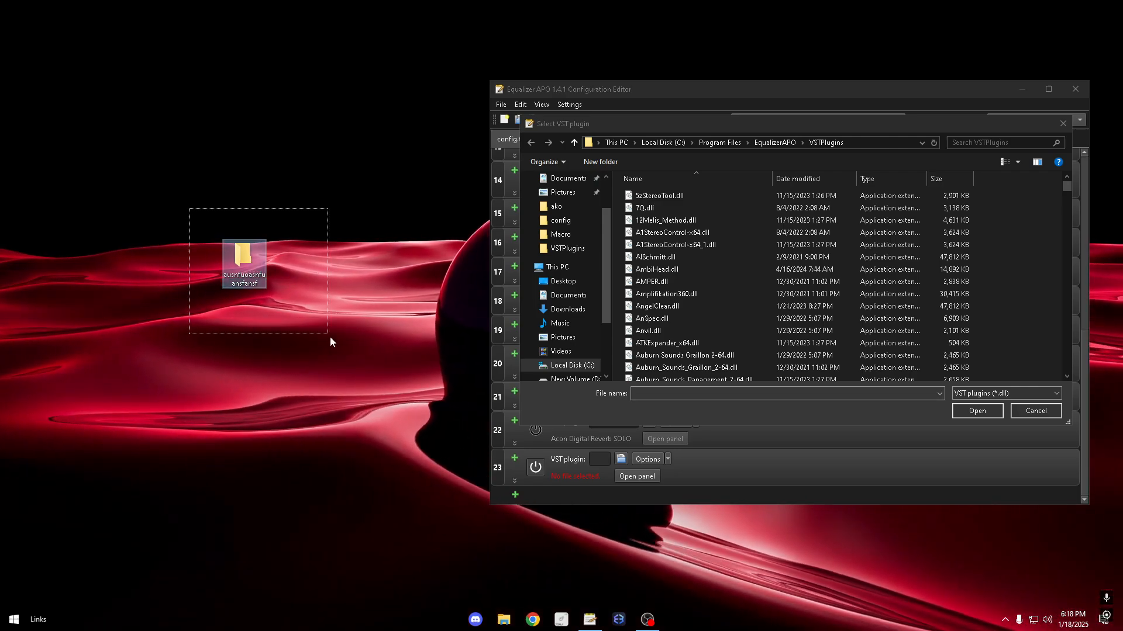
- Open the newly named desktop folder in File Explorer, showing it empty
{"action": "double_click", "coordinate": [243, 260]}
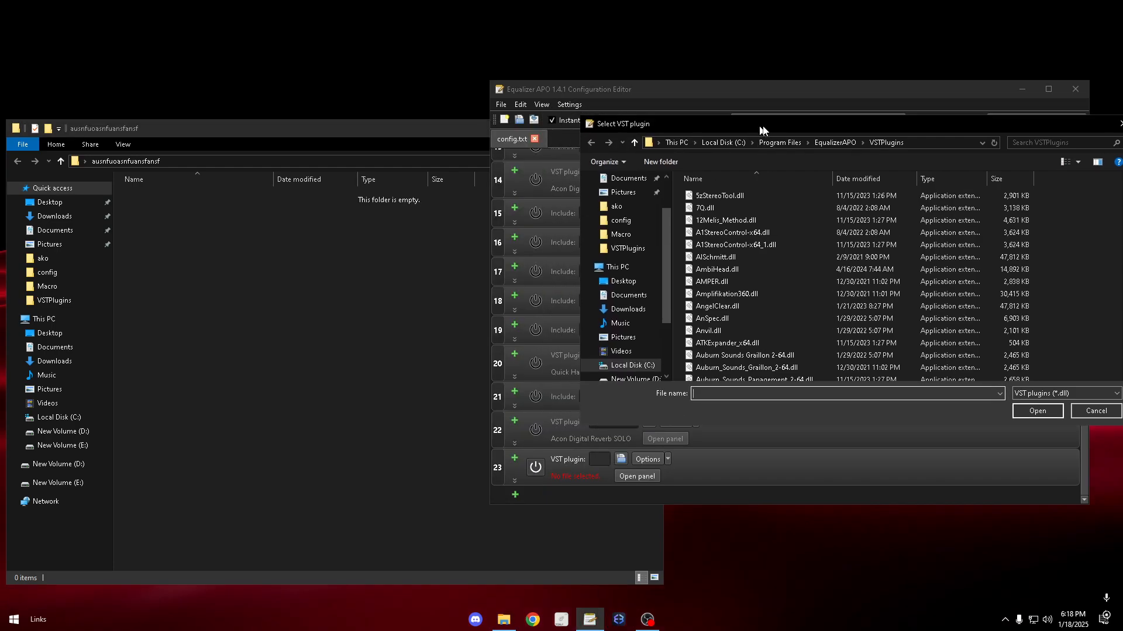
- Create a new text document in the folder, then scroll the VSTPlugins list toward CamelCrusher.dll
{"action": "right_click", "coordinate": [169, 247]}
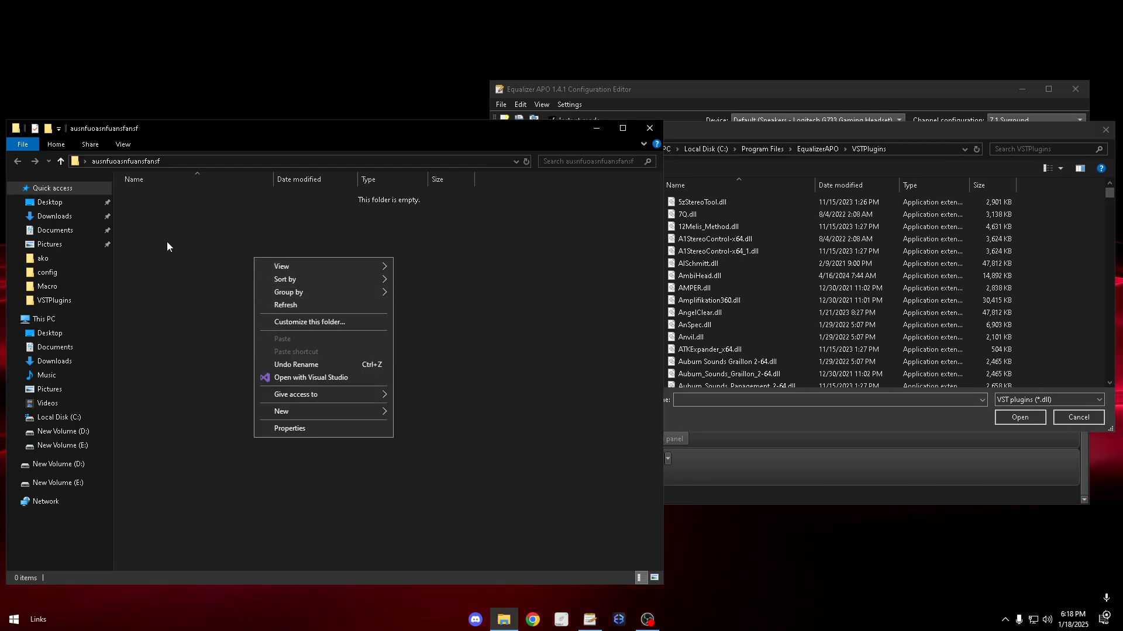
{"action": "left_click", "coordinate": [281, 411]}
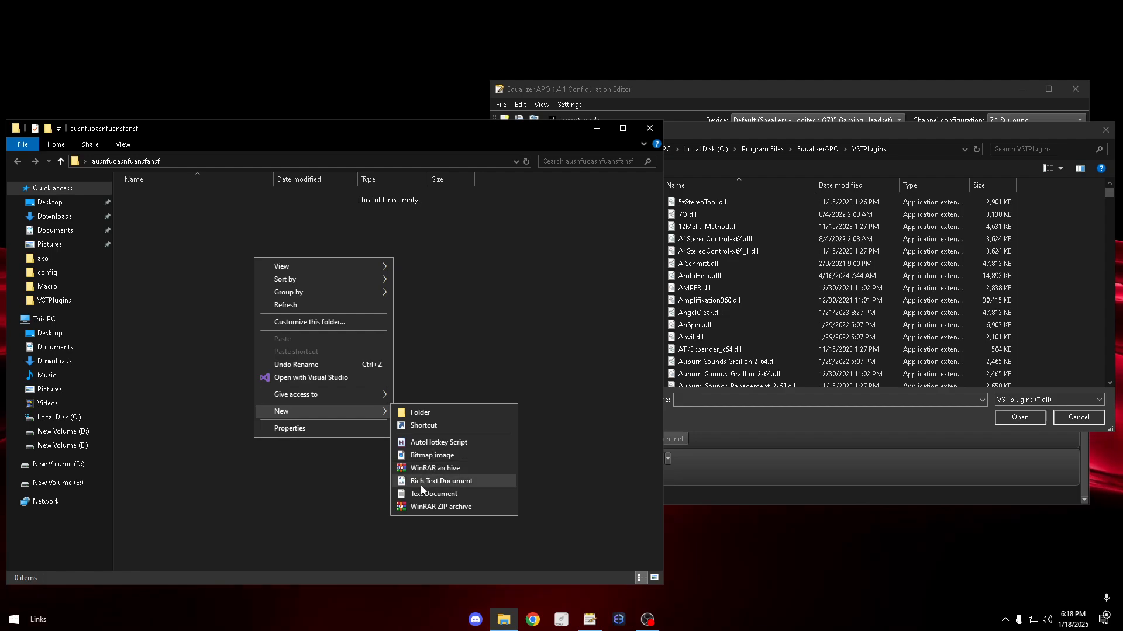
{"action": "left_click", "coordinate": [433, 494]}
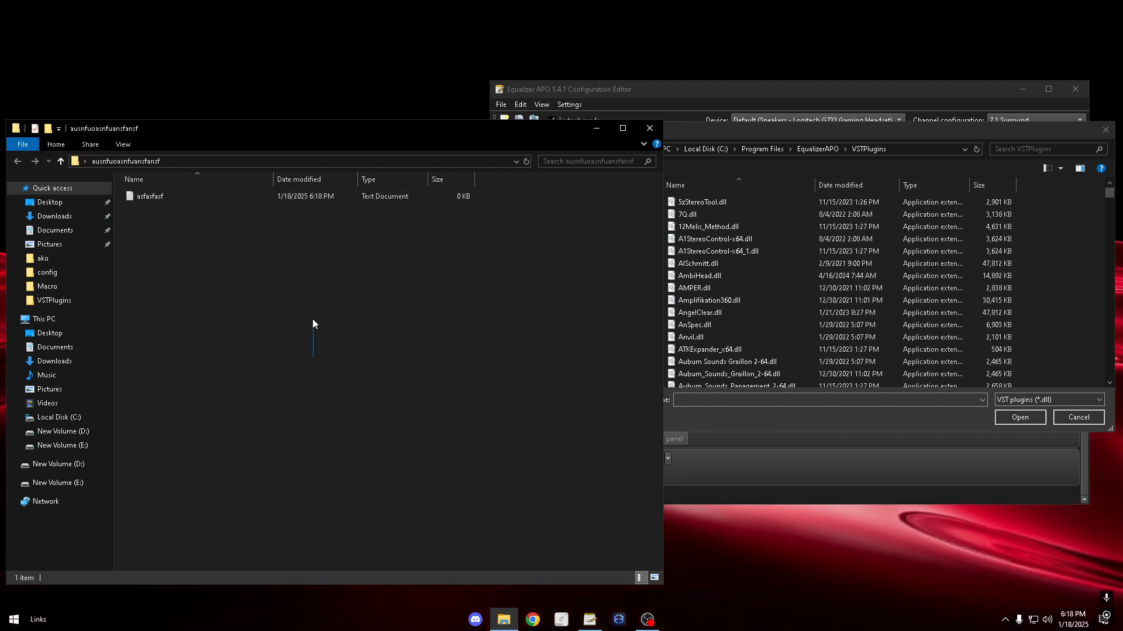
{"action": "left_click", "coordinate": [147, 196]}
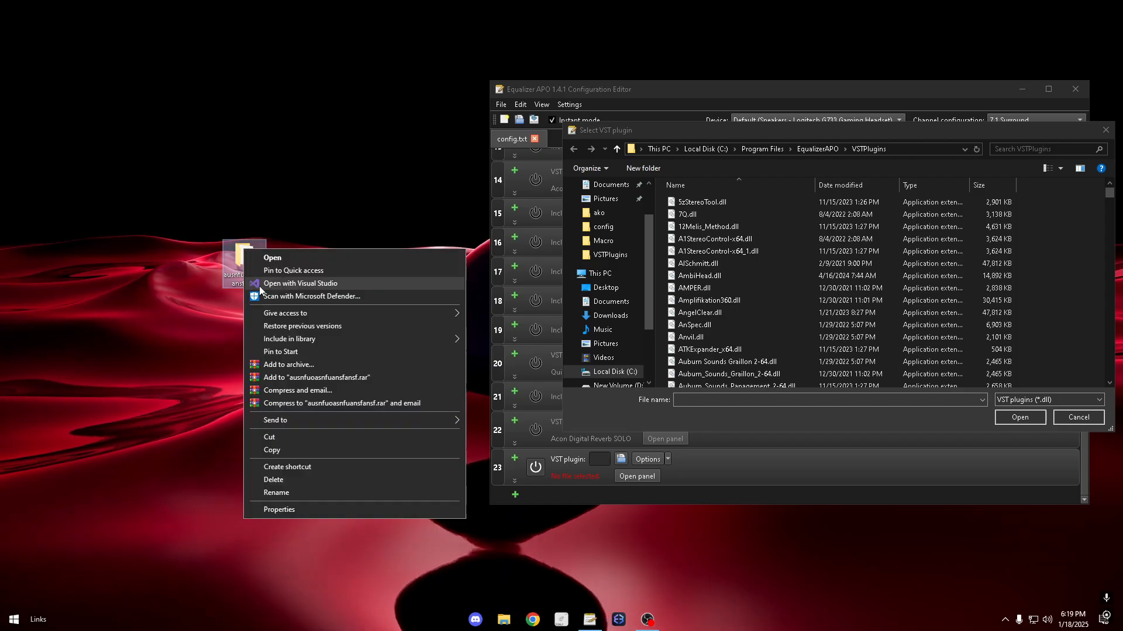
{"action": "left_click", "coordinate": [699, 264]}
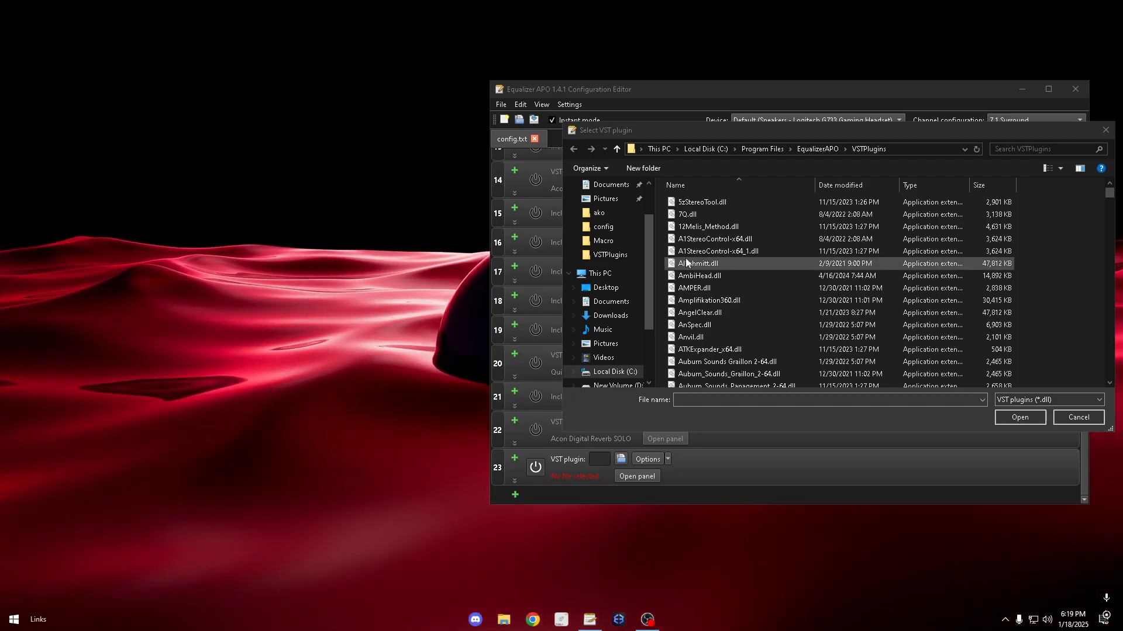
{"action": "scroll", "scroll_direction": "down", "scroll_amount": 3}
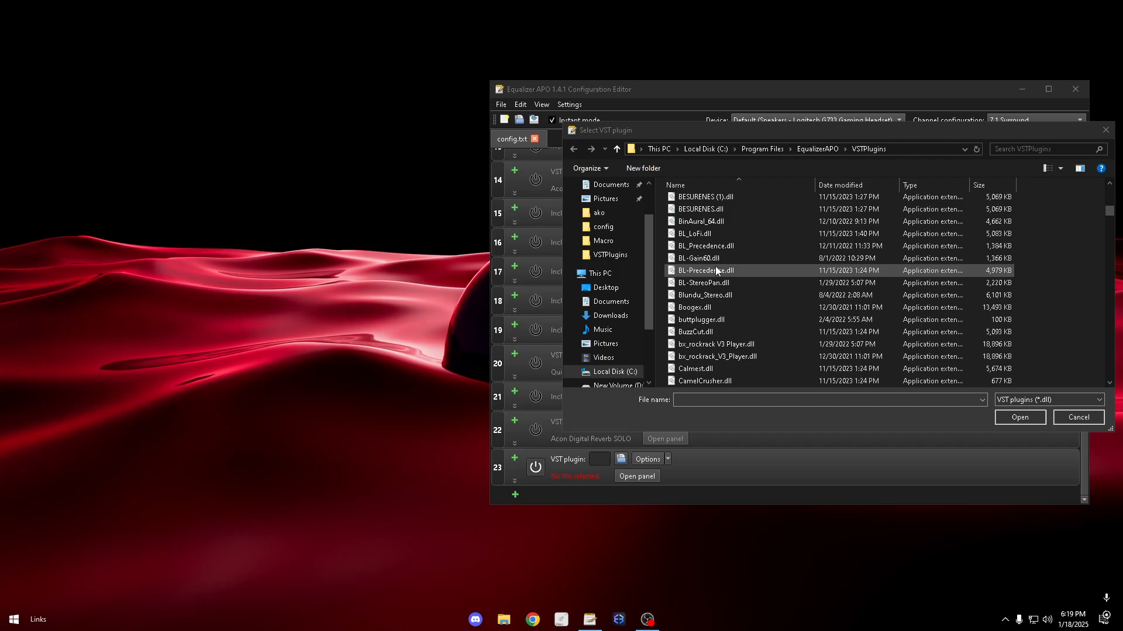